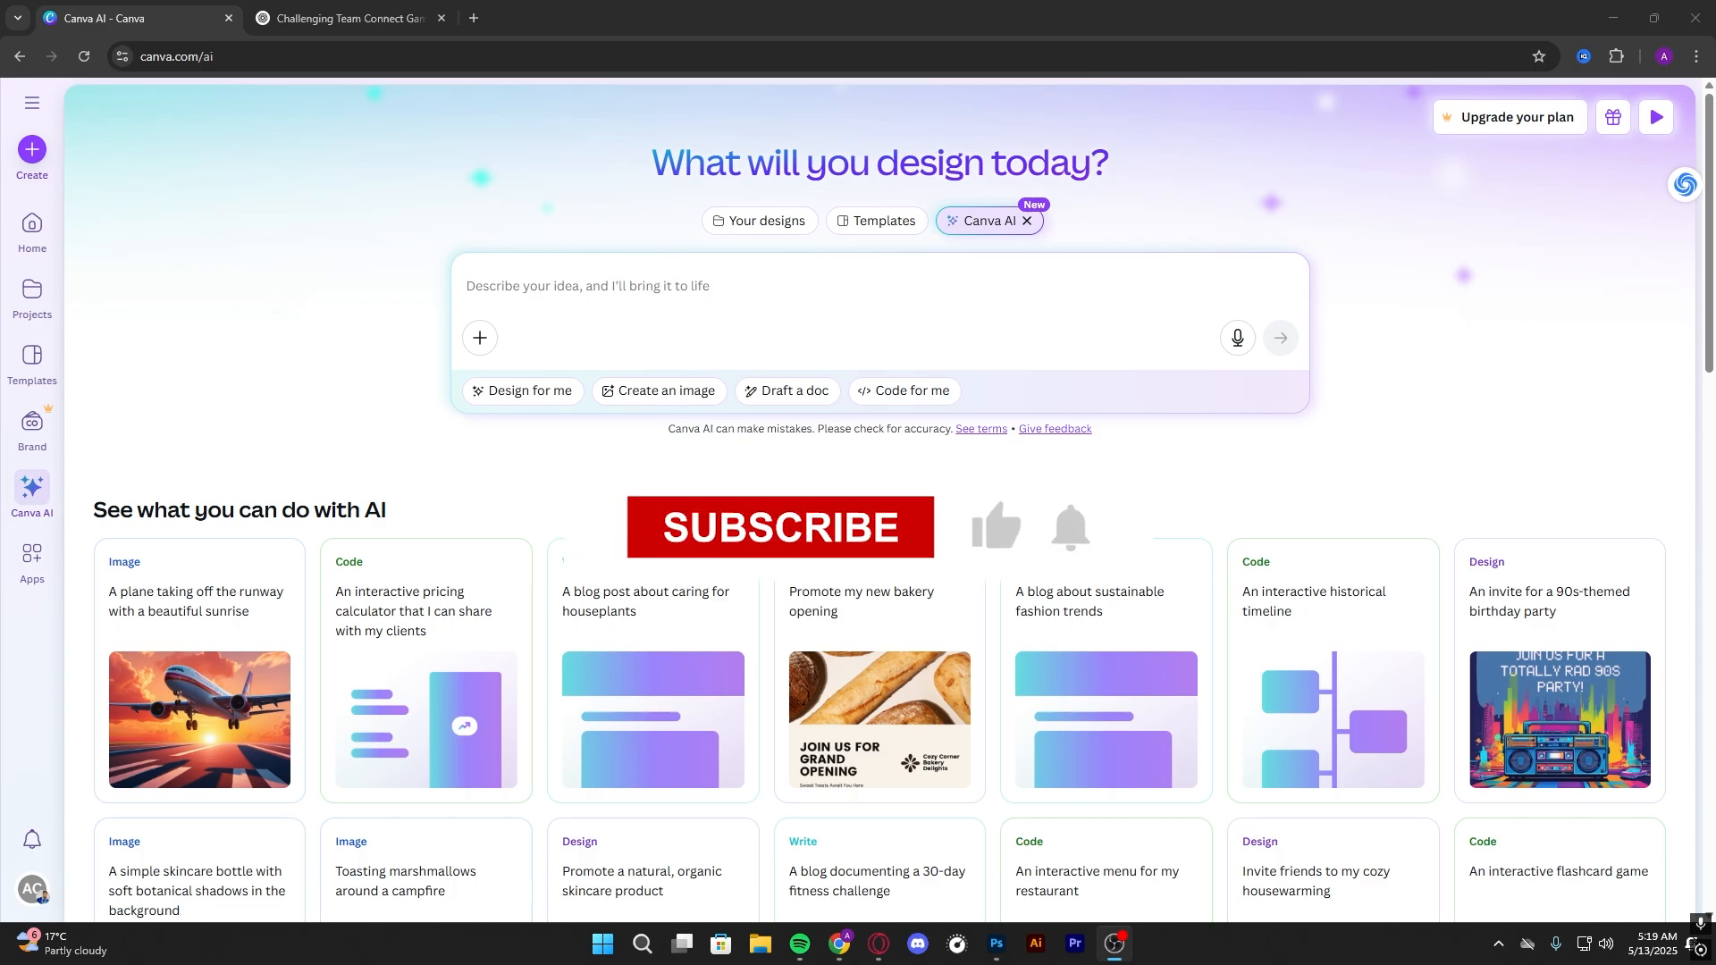
- Switch Canva AI to 'Code for me' and enter the Bella Cucina interactive menu prompt without images
left_click(780, 526)
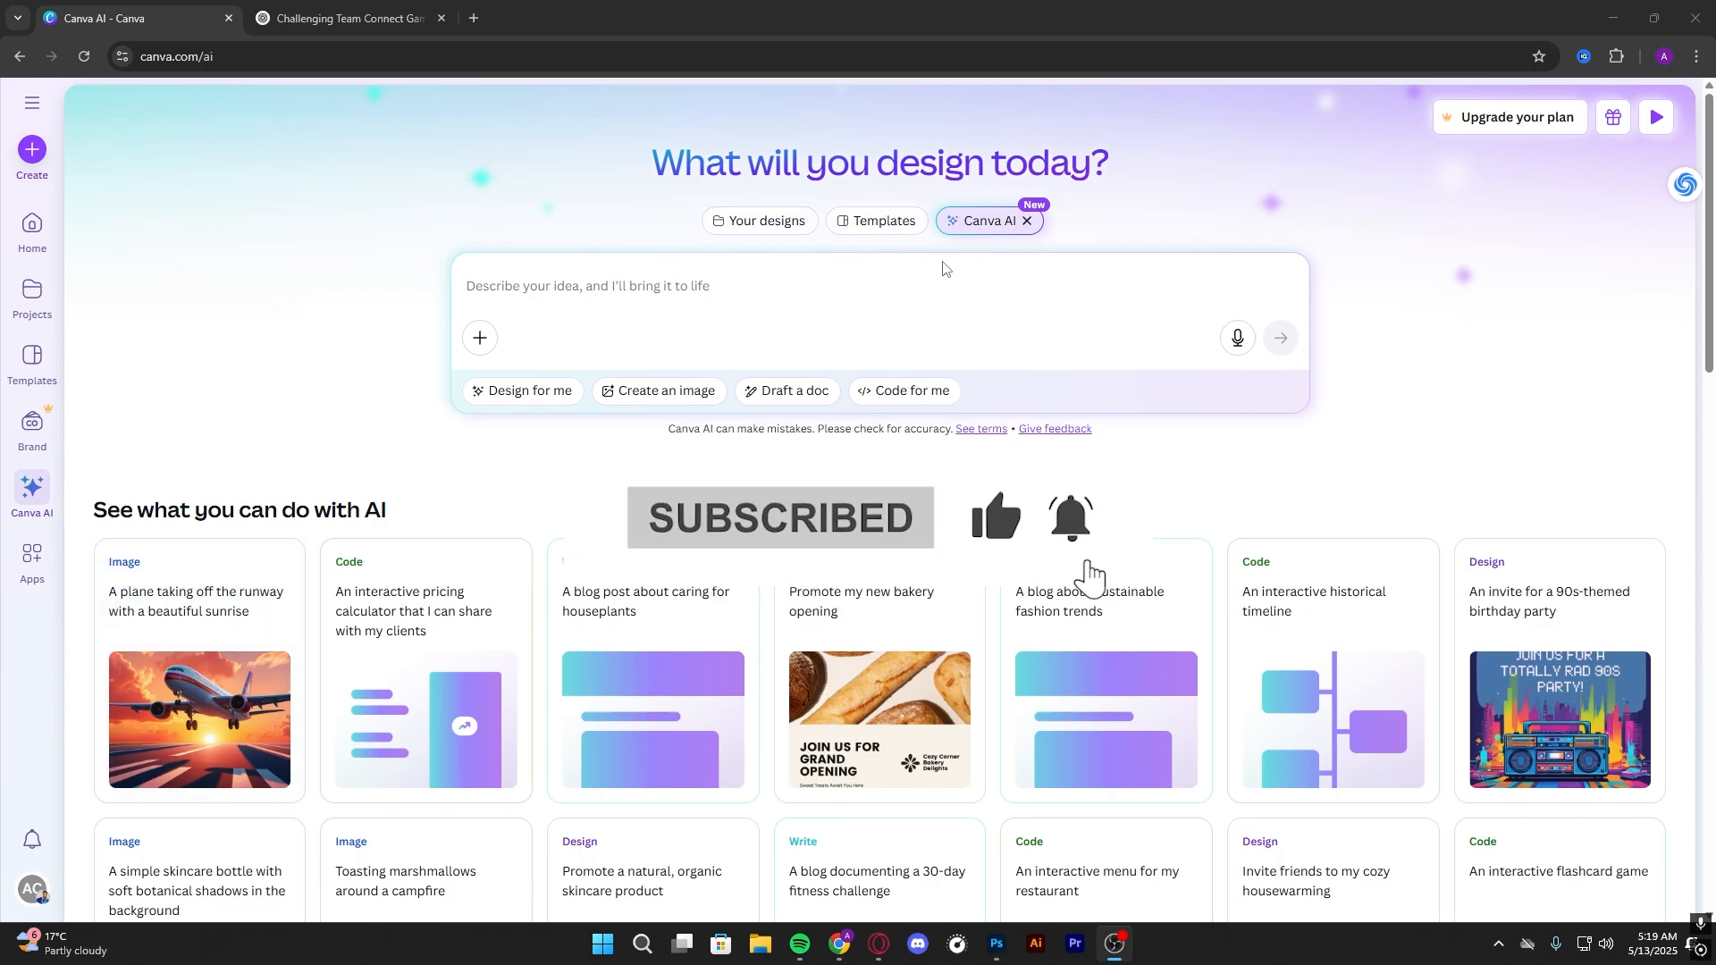
left_click(901, 394)
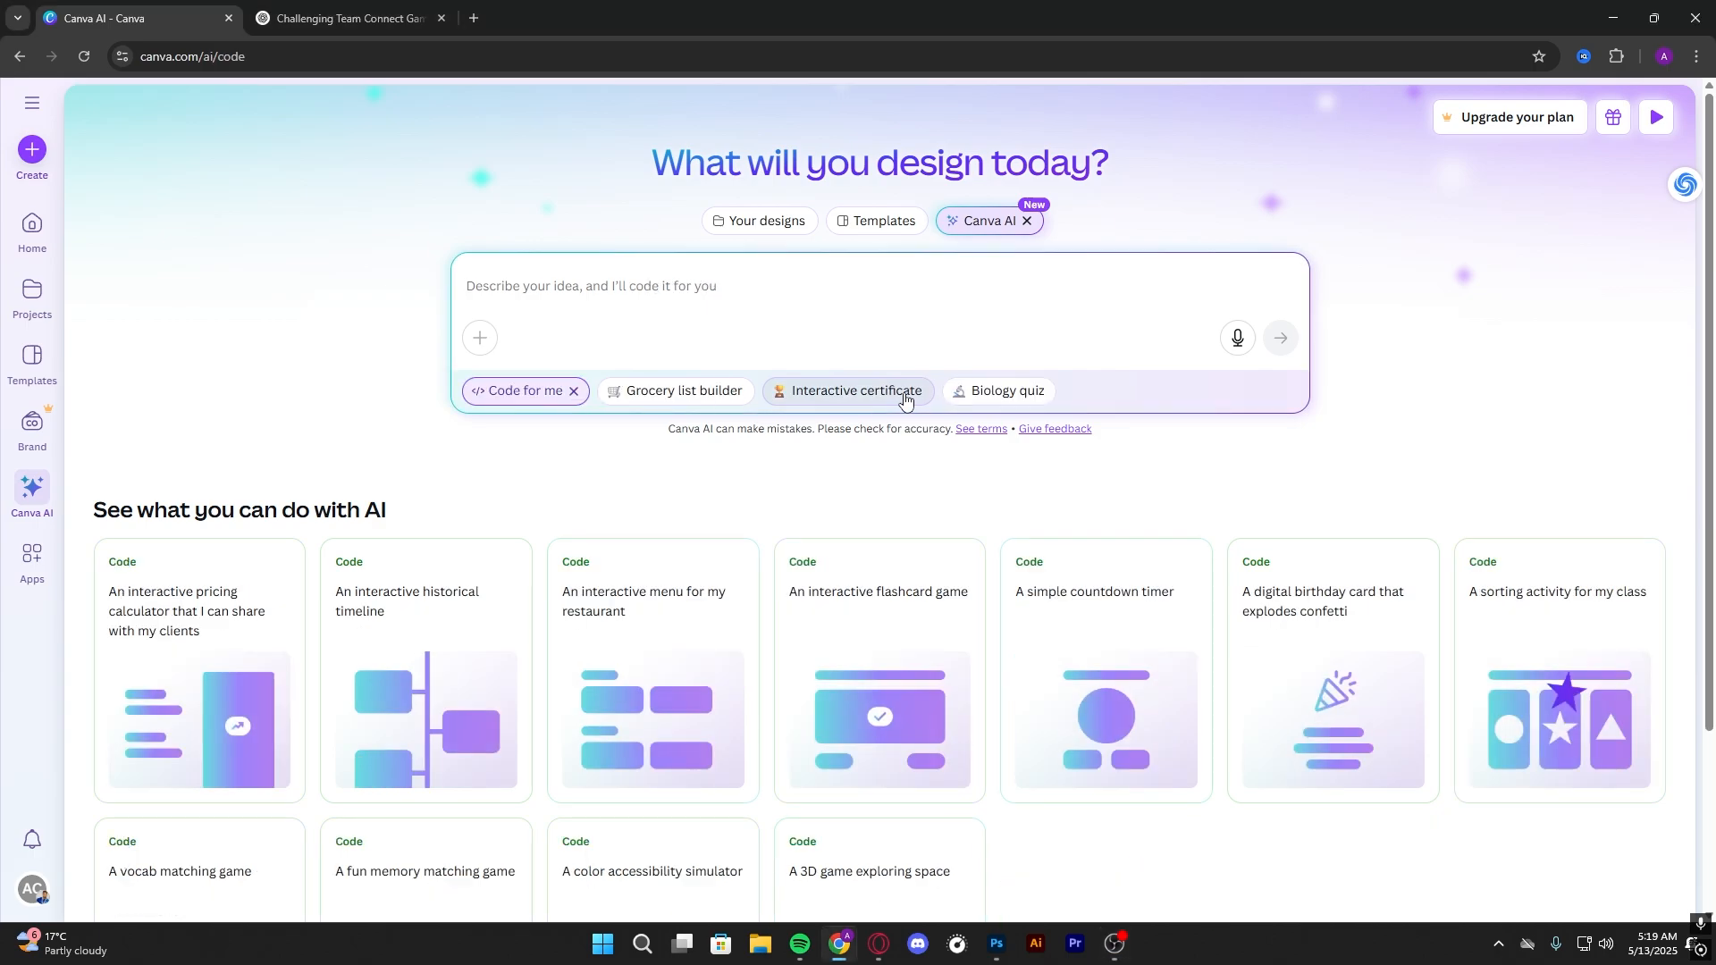
scroll("down", 3)
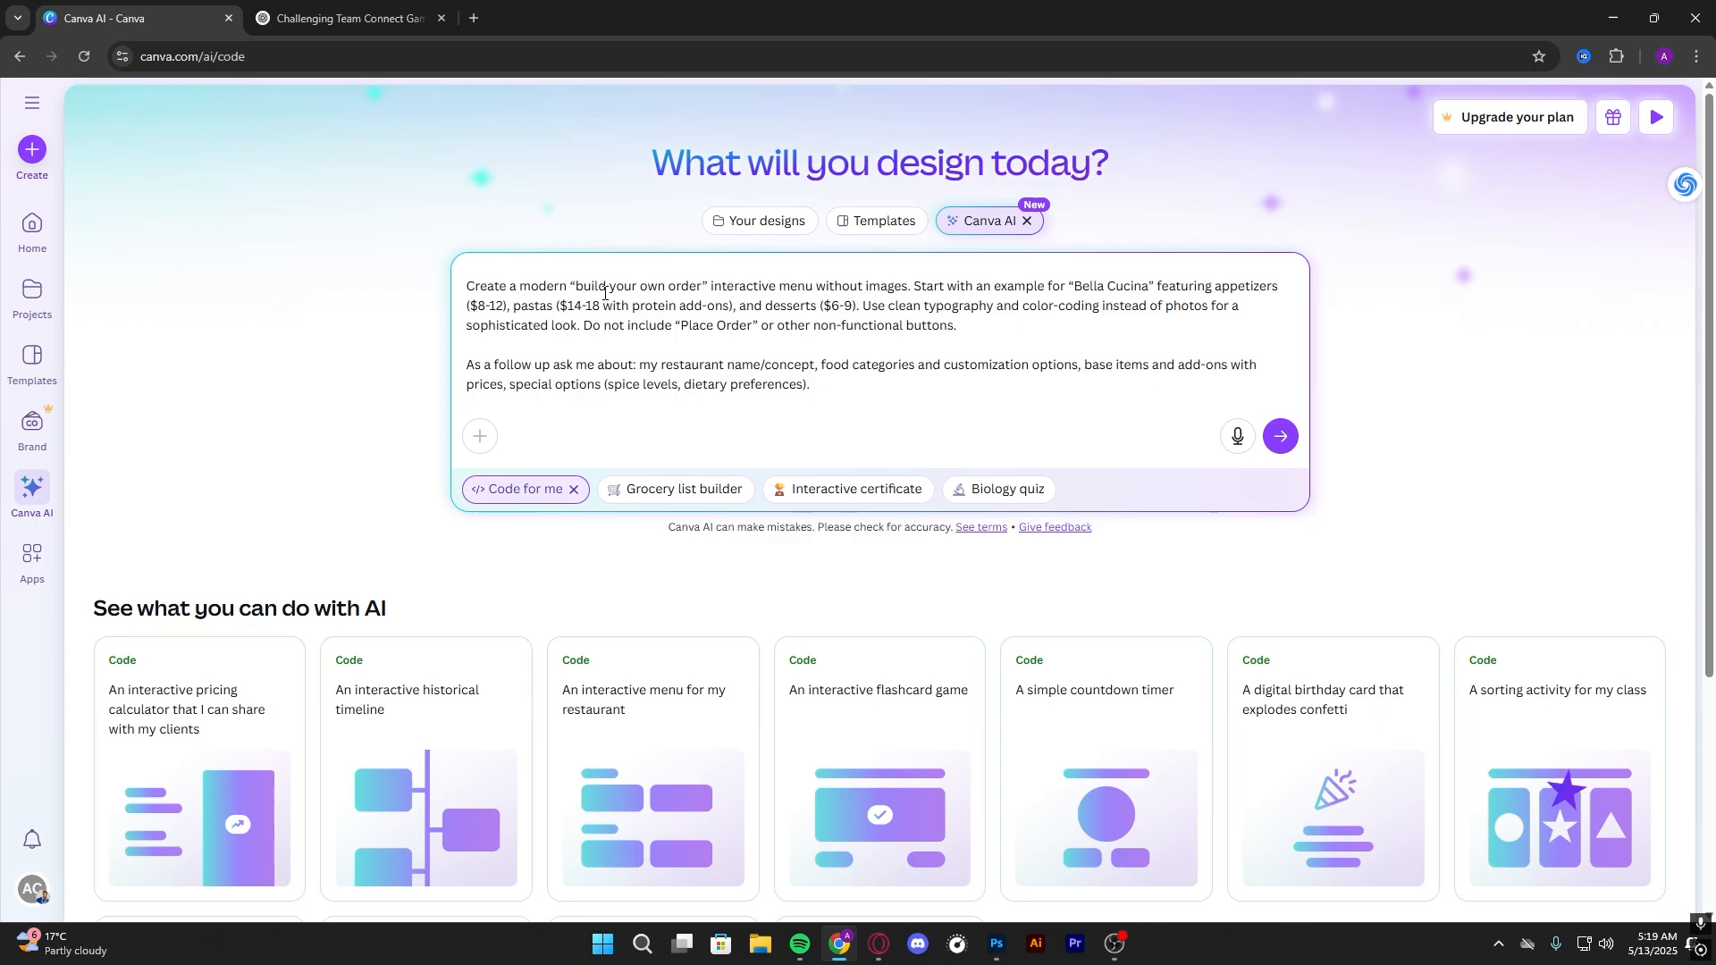
mouse_move(645, 293)
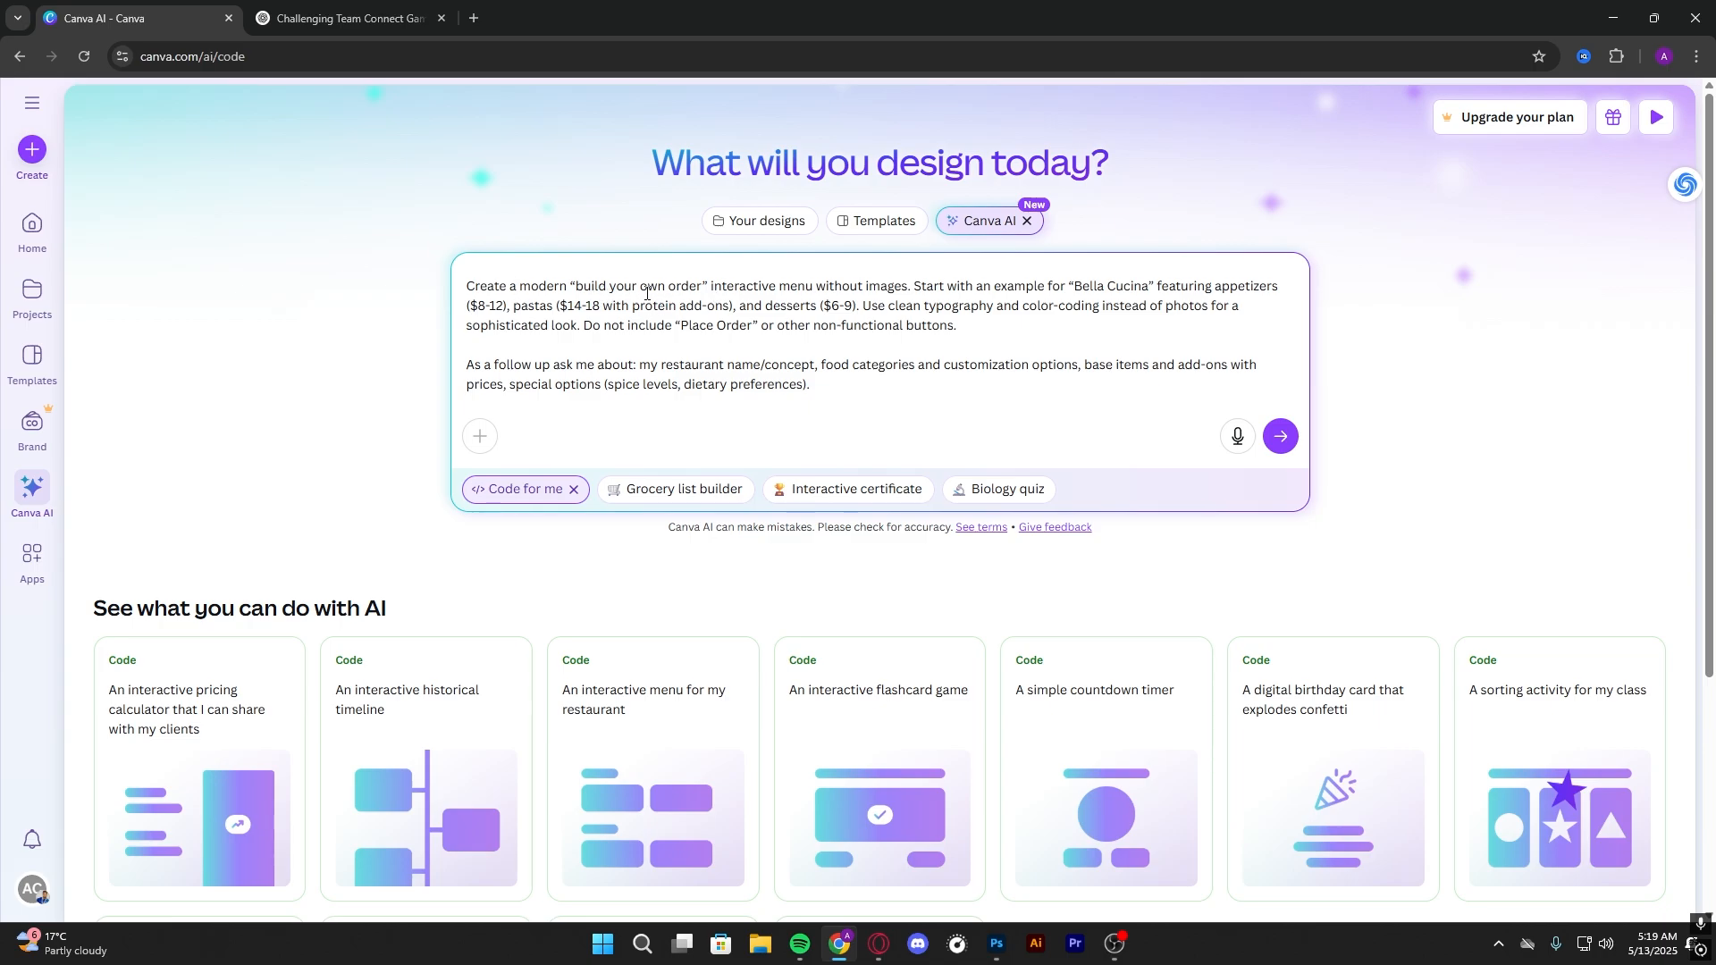
- Replace 'build your own order' in the prompt with 'your order here'
double_click(665, 286)
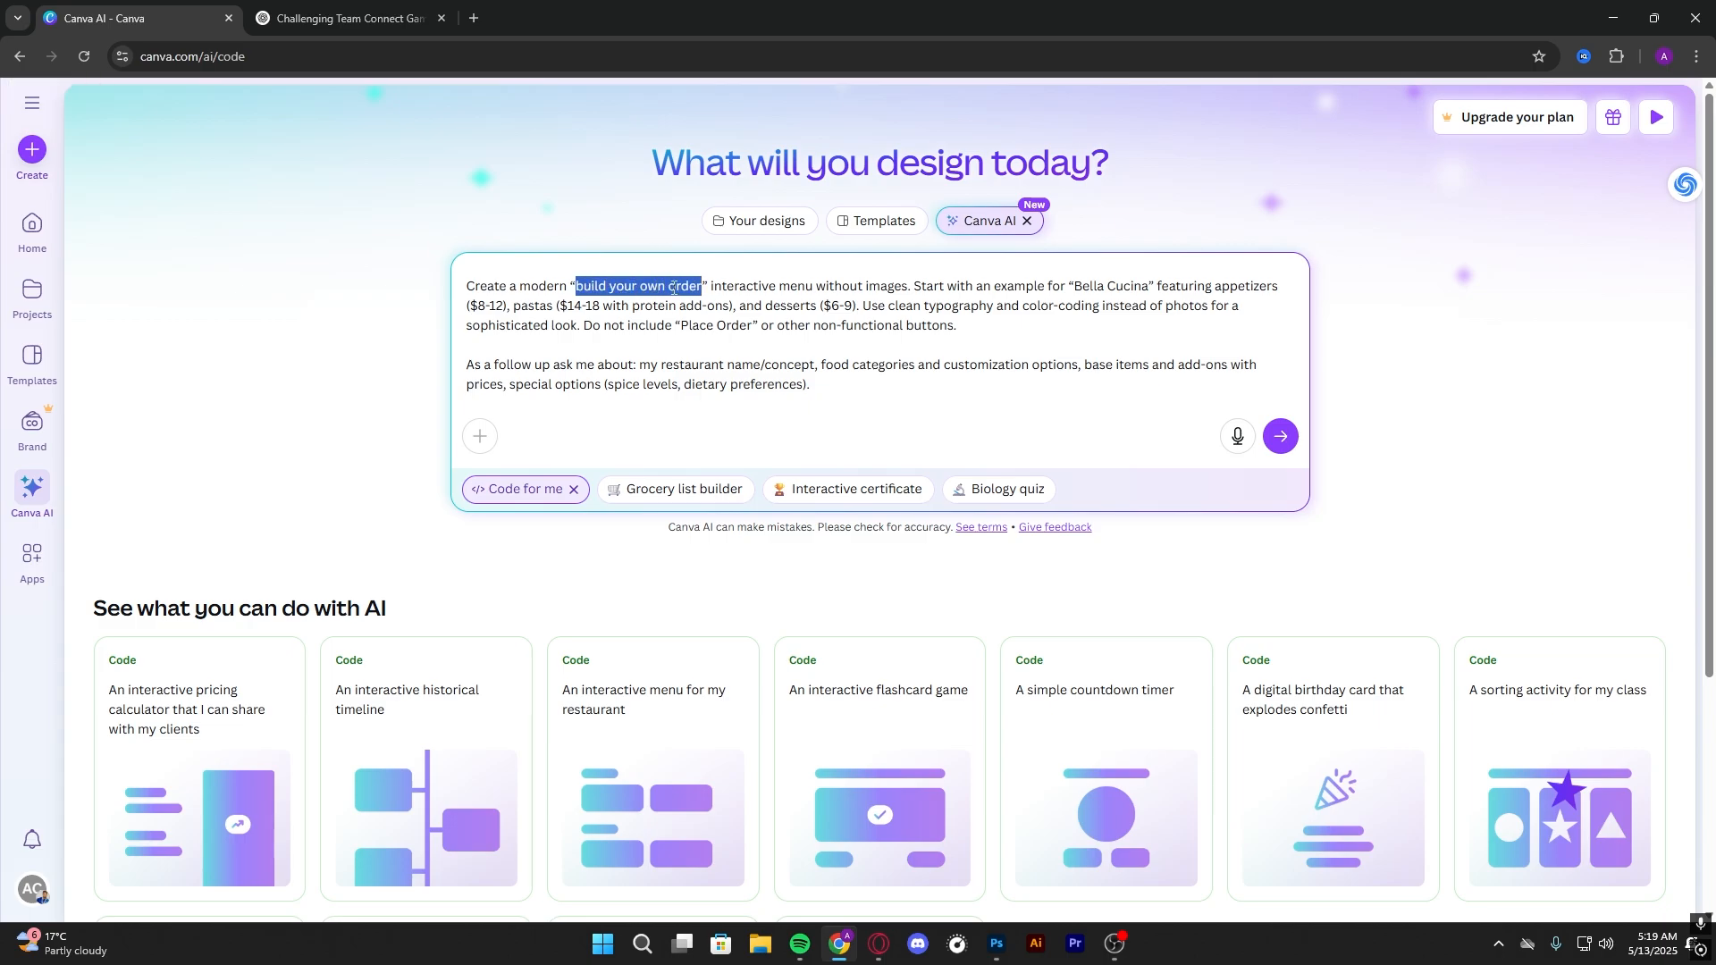
type("your")
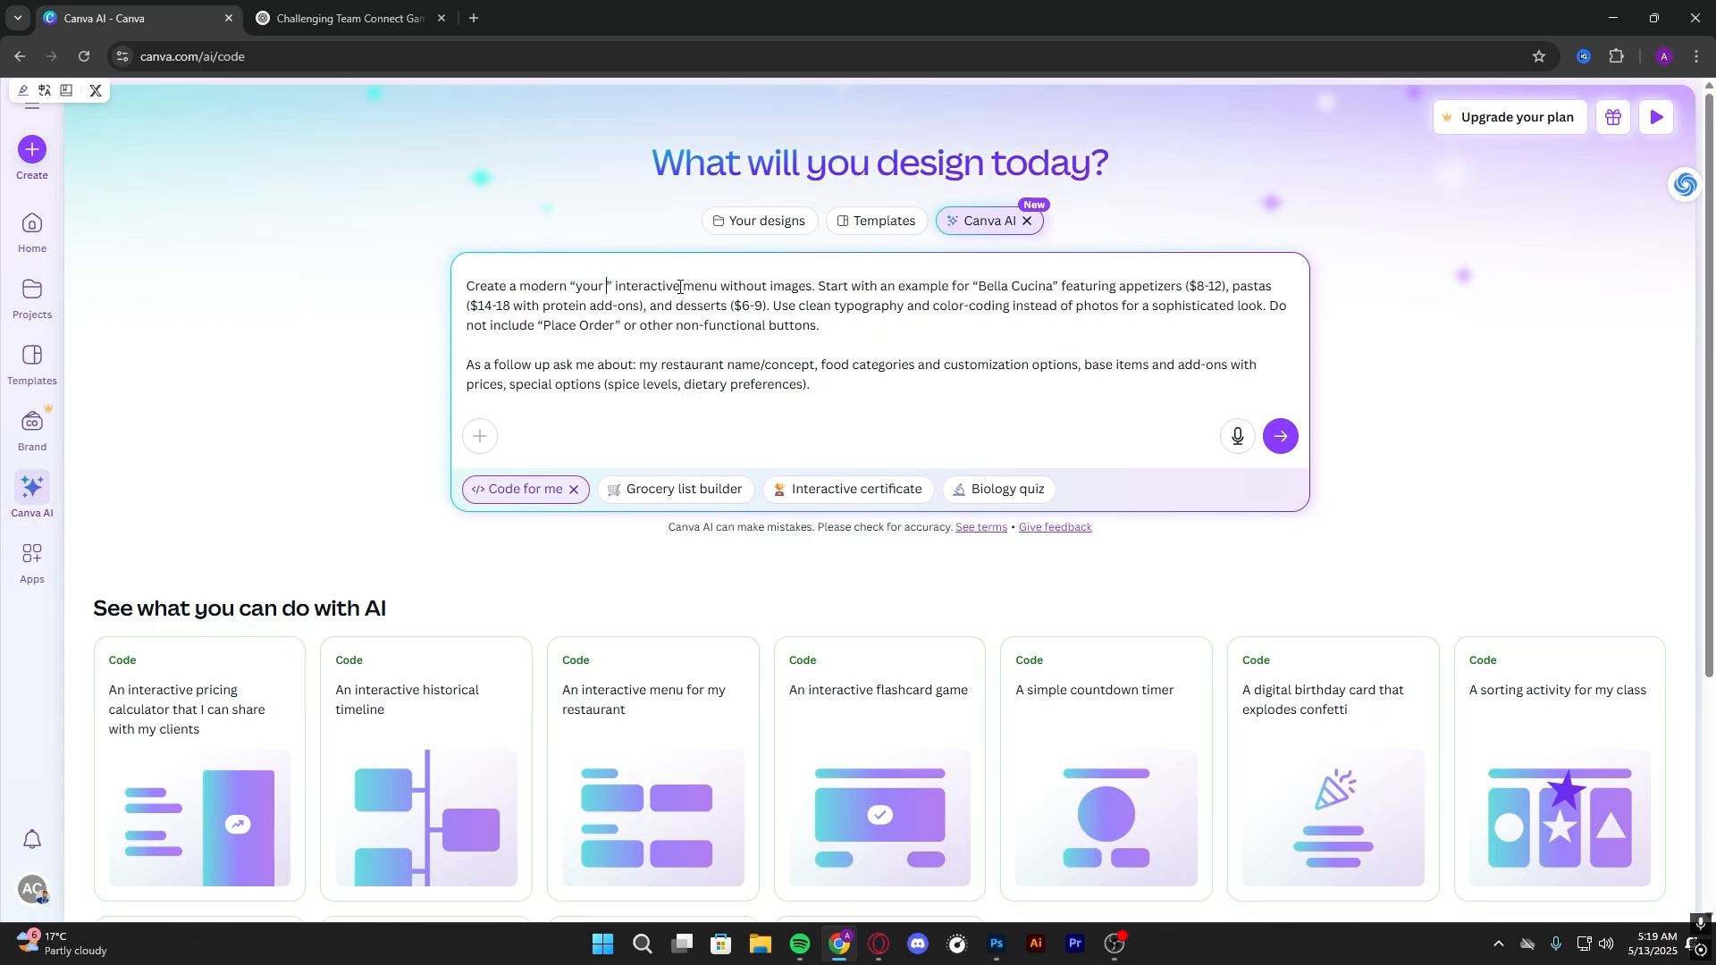
type("order here")
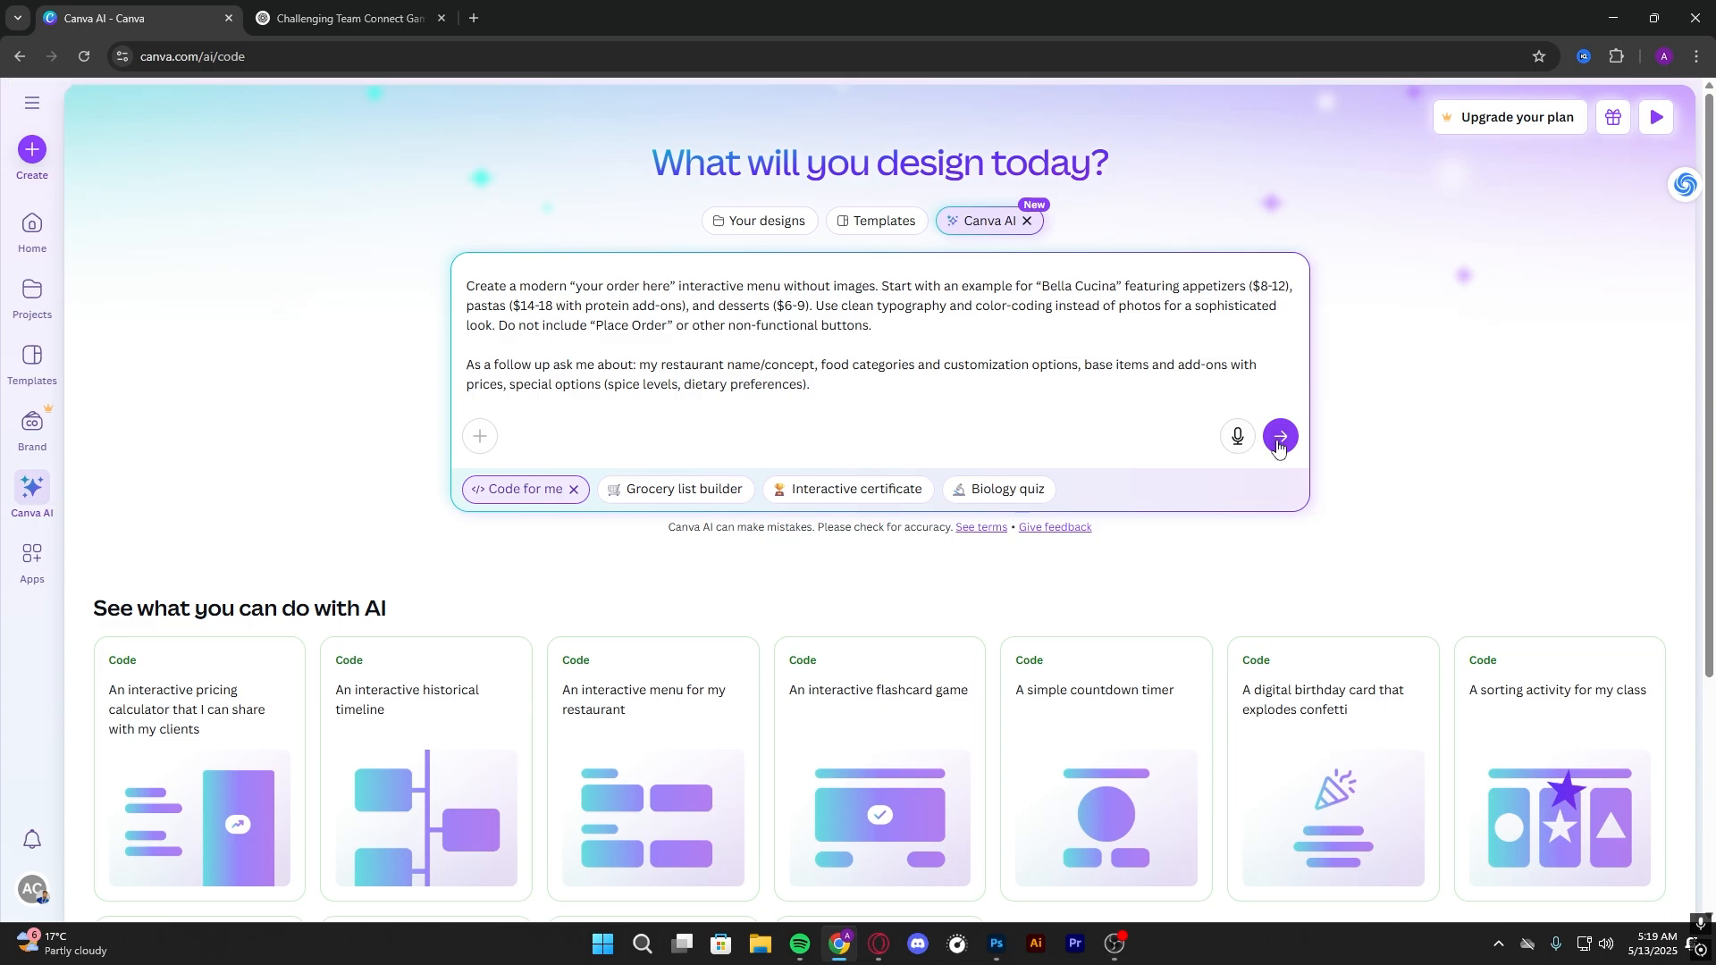
- Submit the prompt so Canva Code builds the menu with Appetizers, Pastas, Desserts and Your Order panel
left_click(1278, 437)
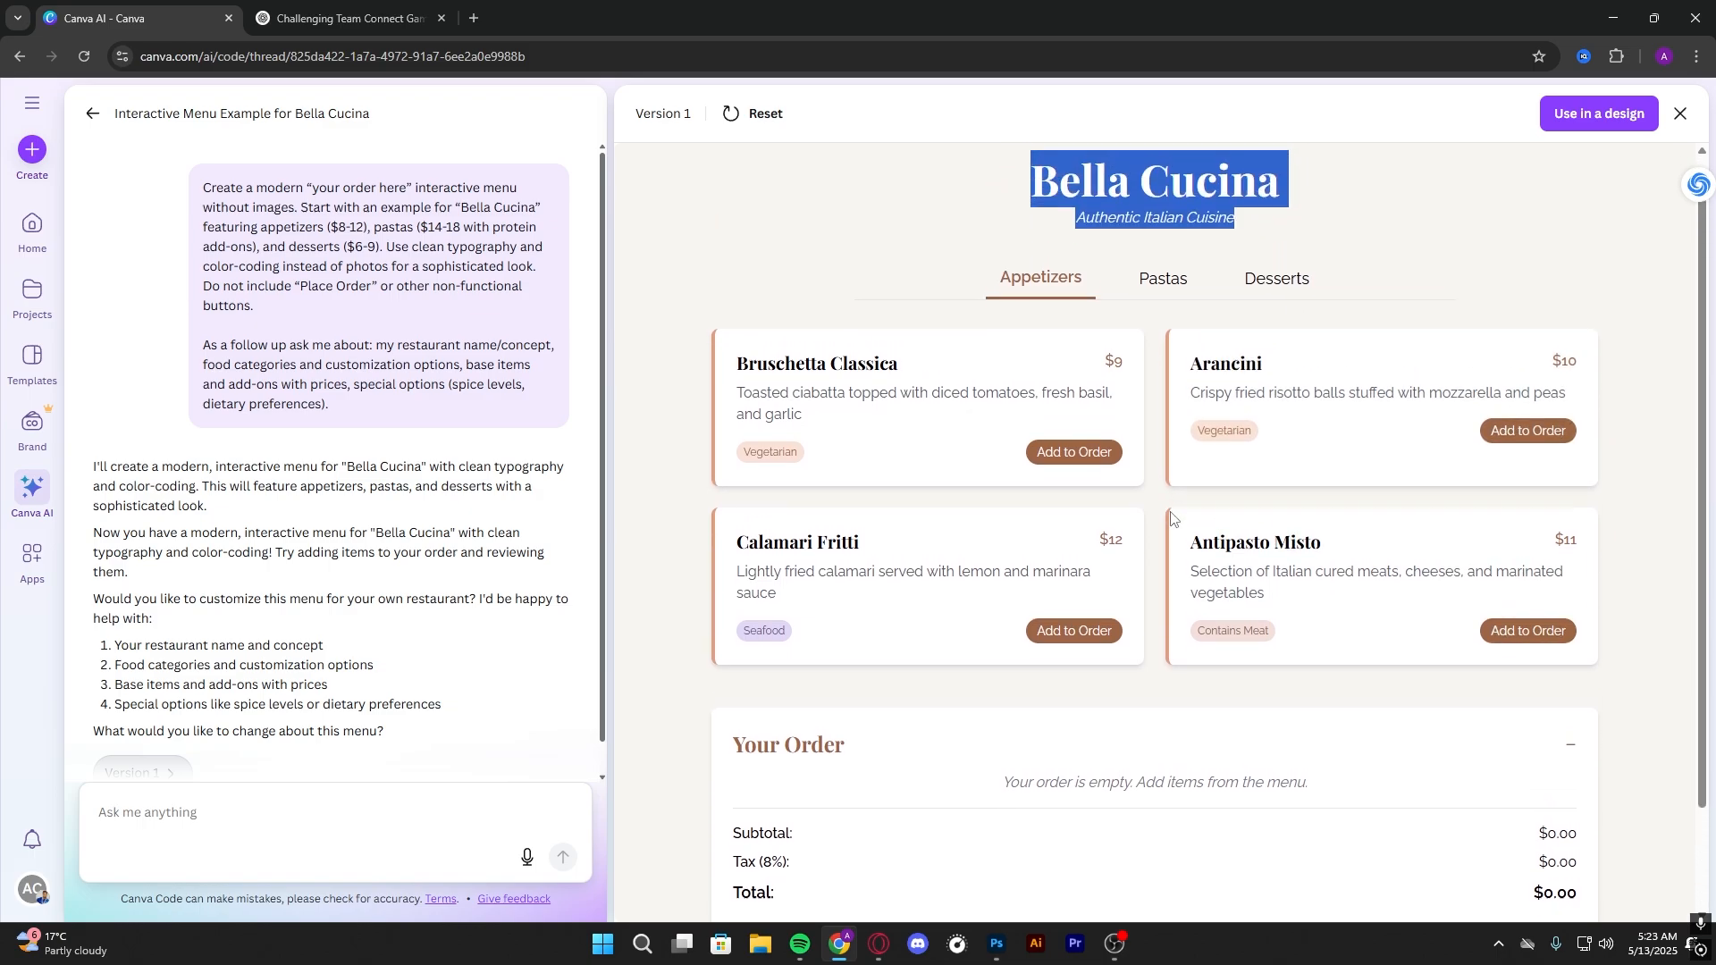
- Add Bruschetta Classica to the order ($9.72 total) and show the Pastas section
left_click(1073, 451)
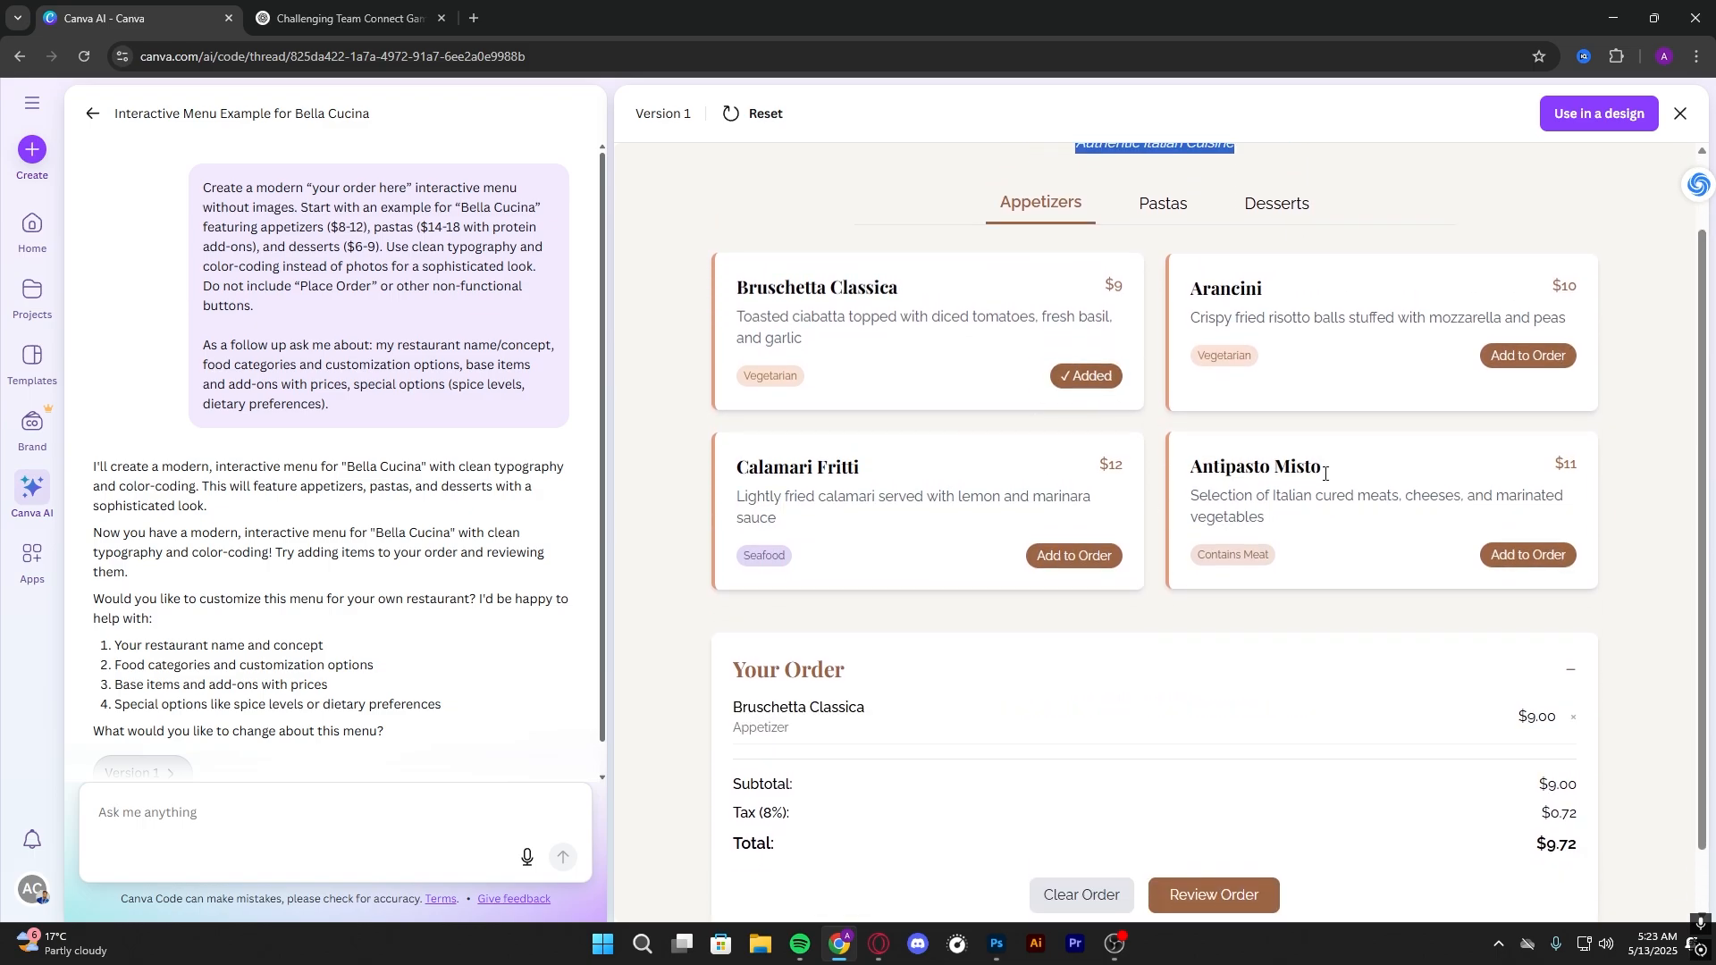
left_click(1572, 715)
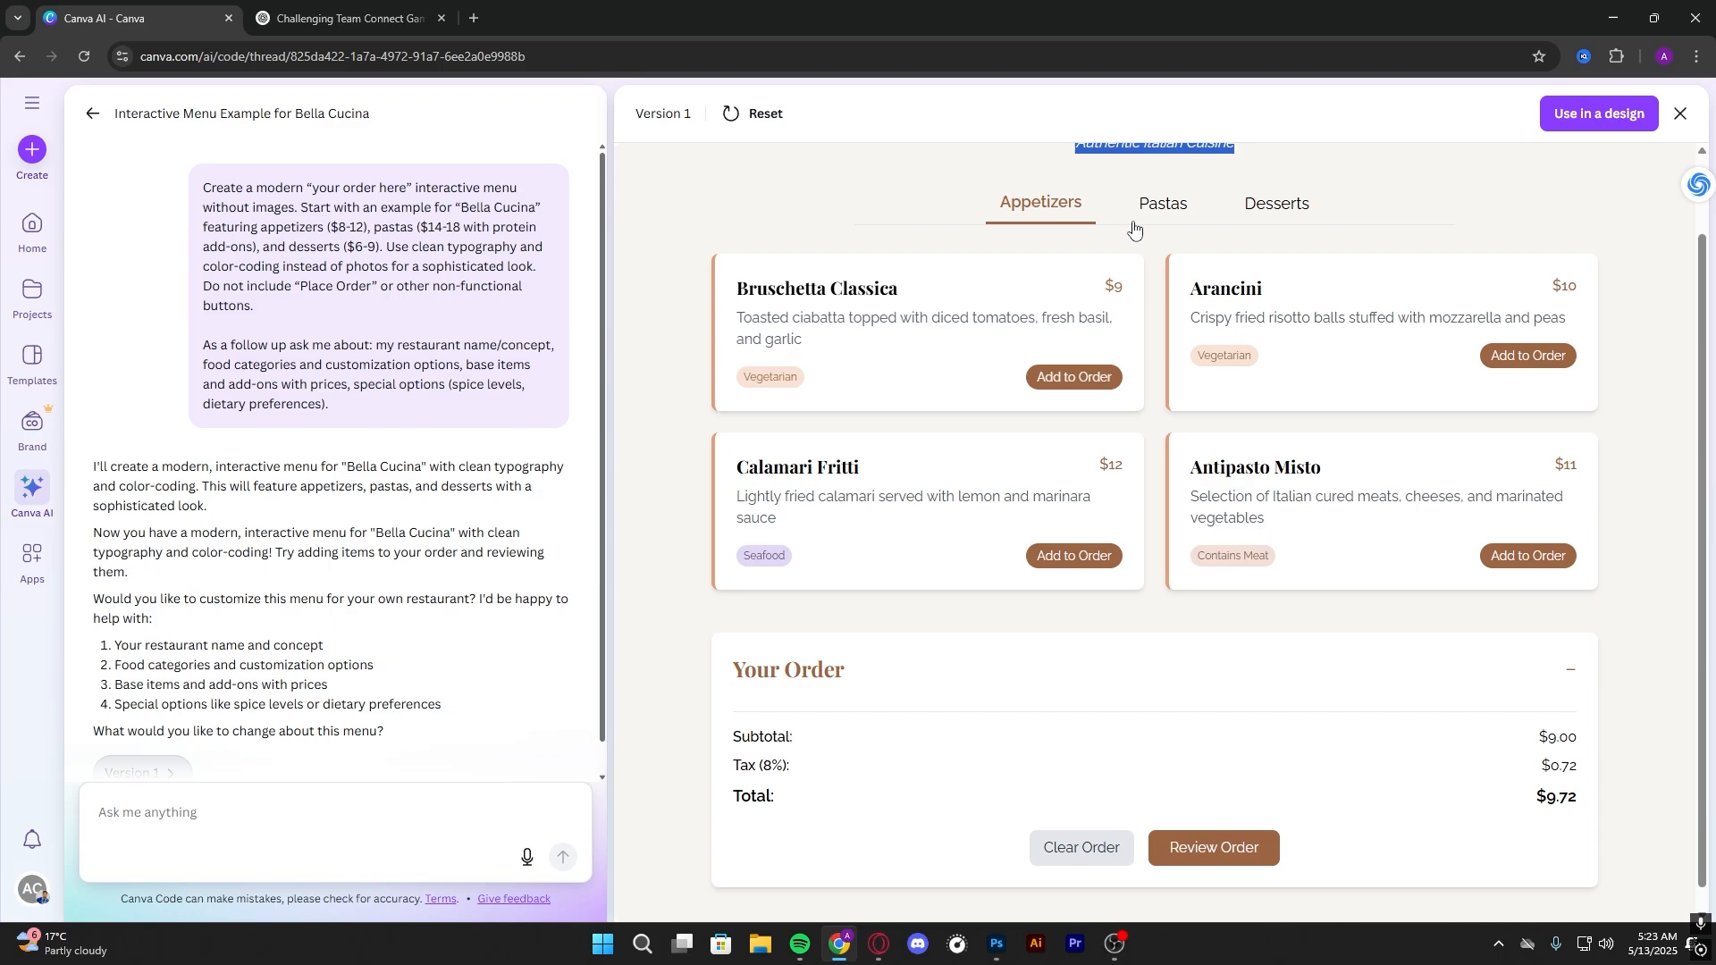
left_click(1162, 204)
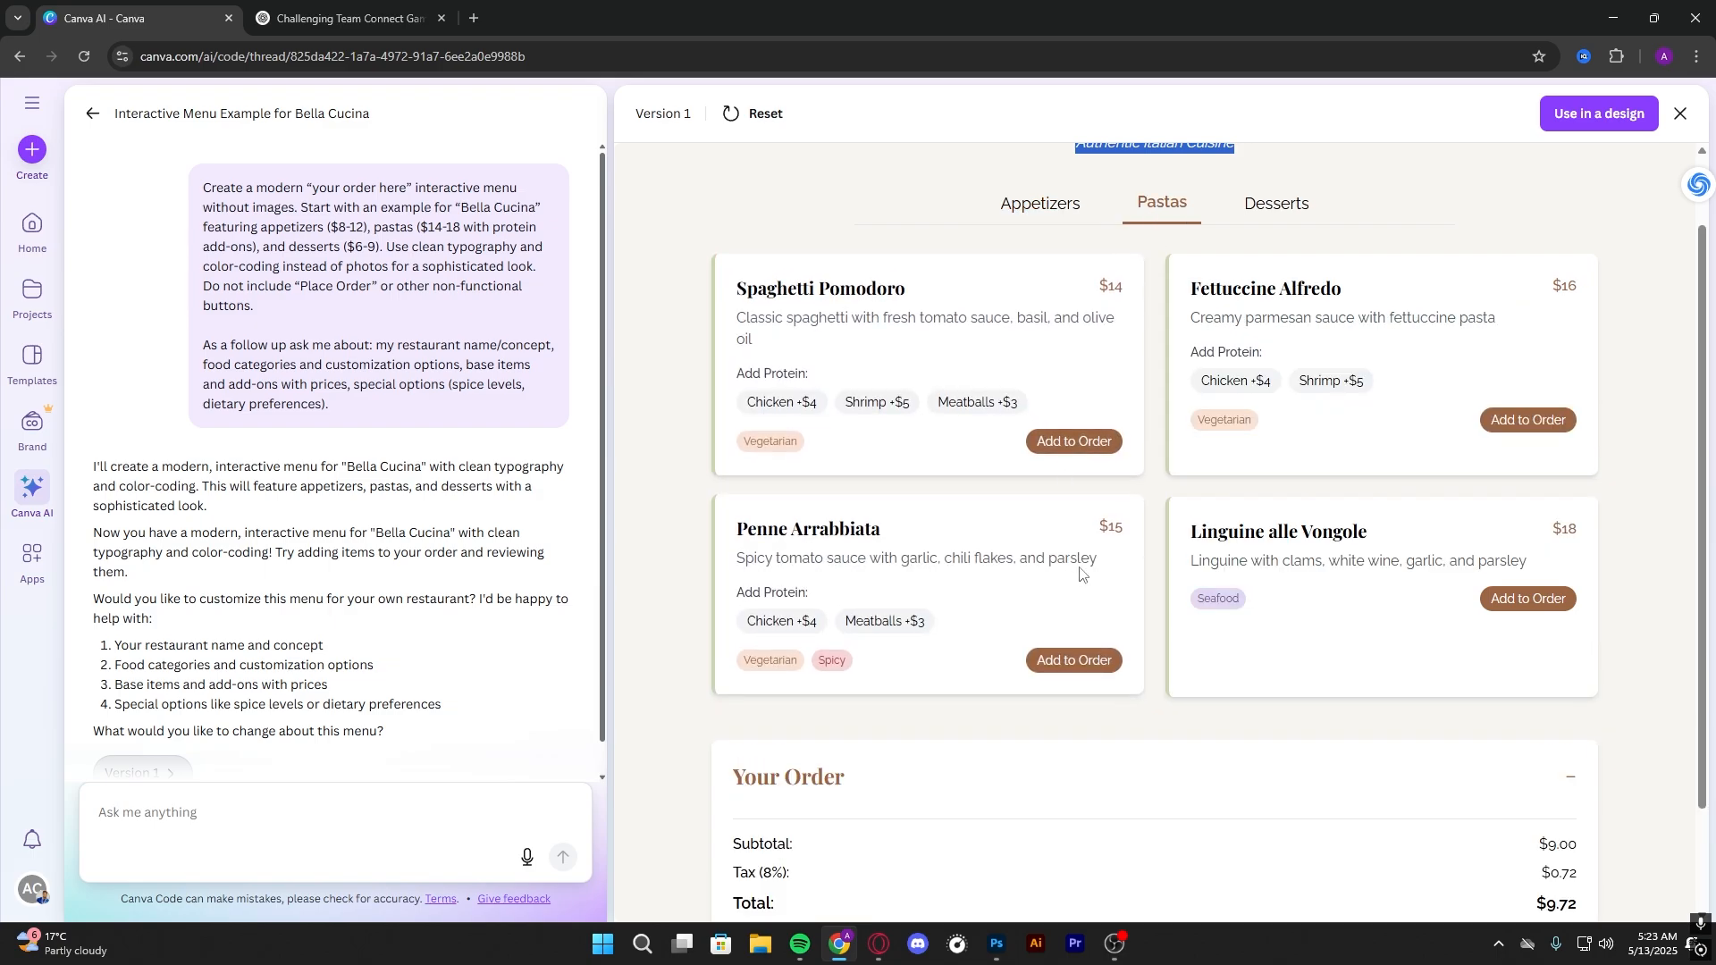
scroll("down", 3)
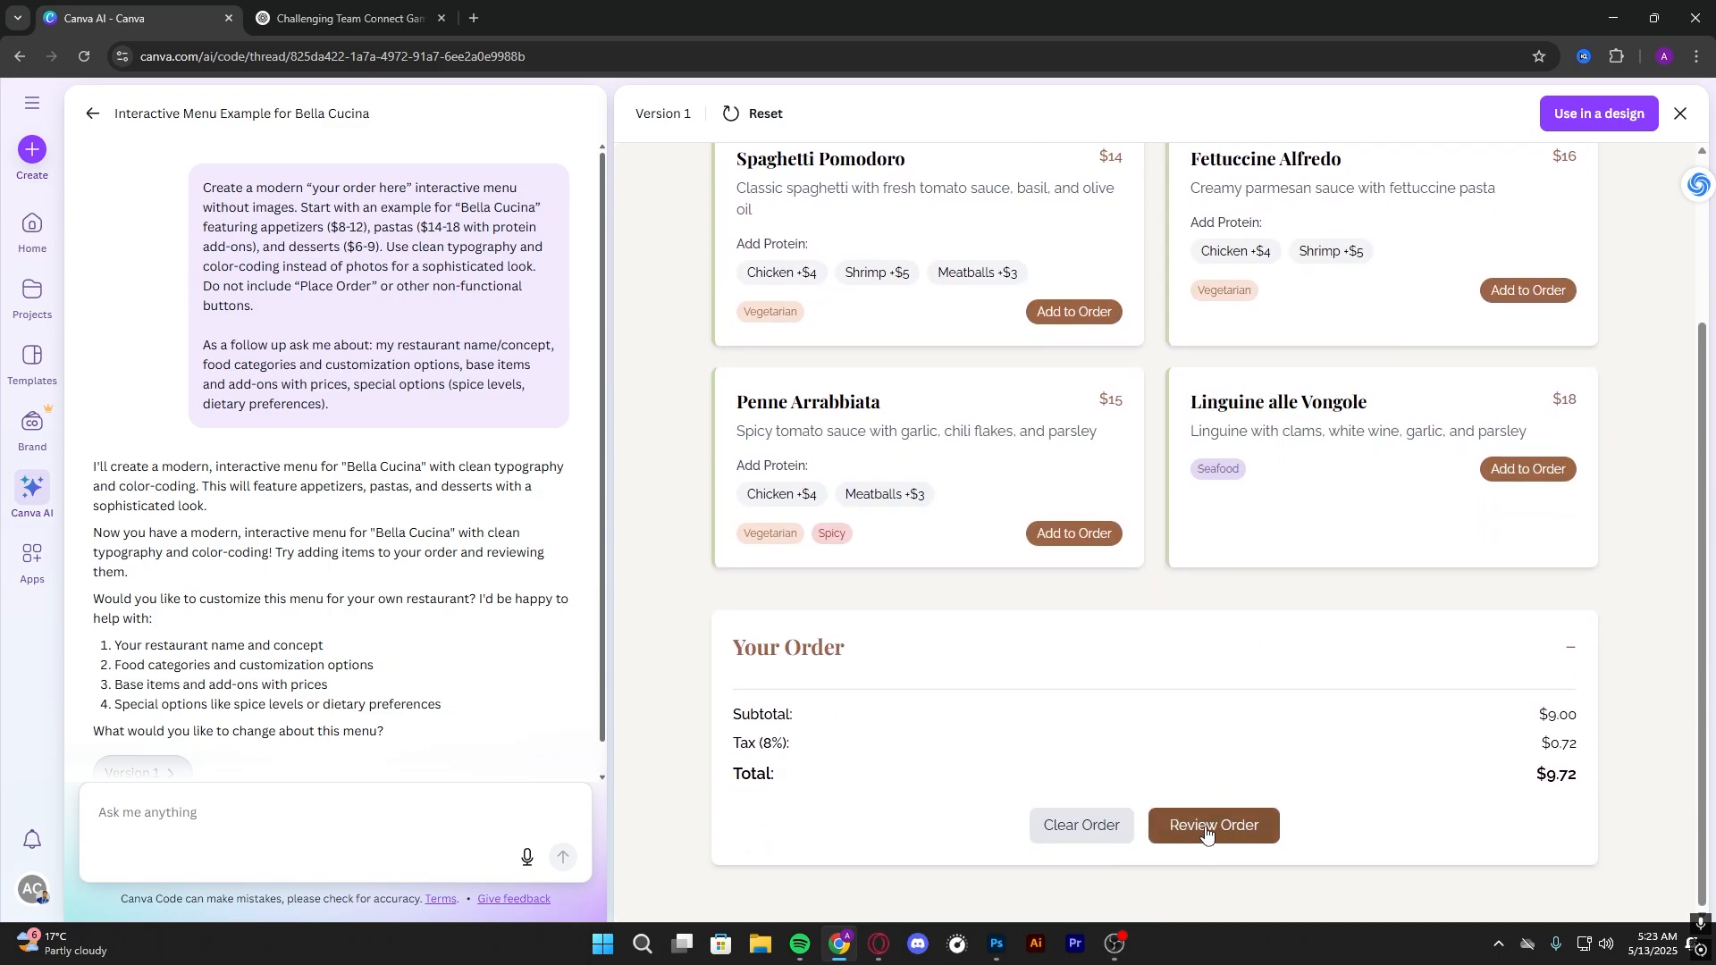
- Review the $35.64 three-item order, confirm it, and close the confirmation dialog
left_click(1212, 824)
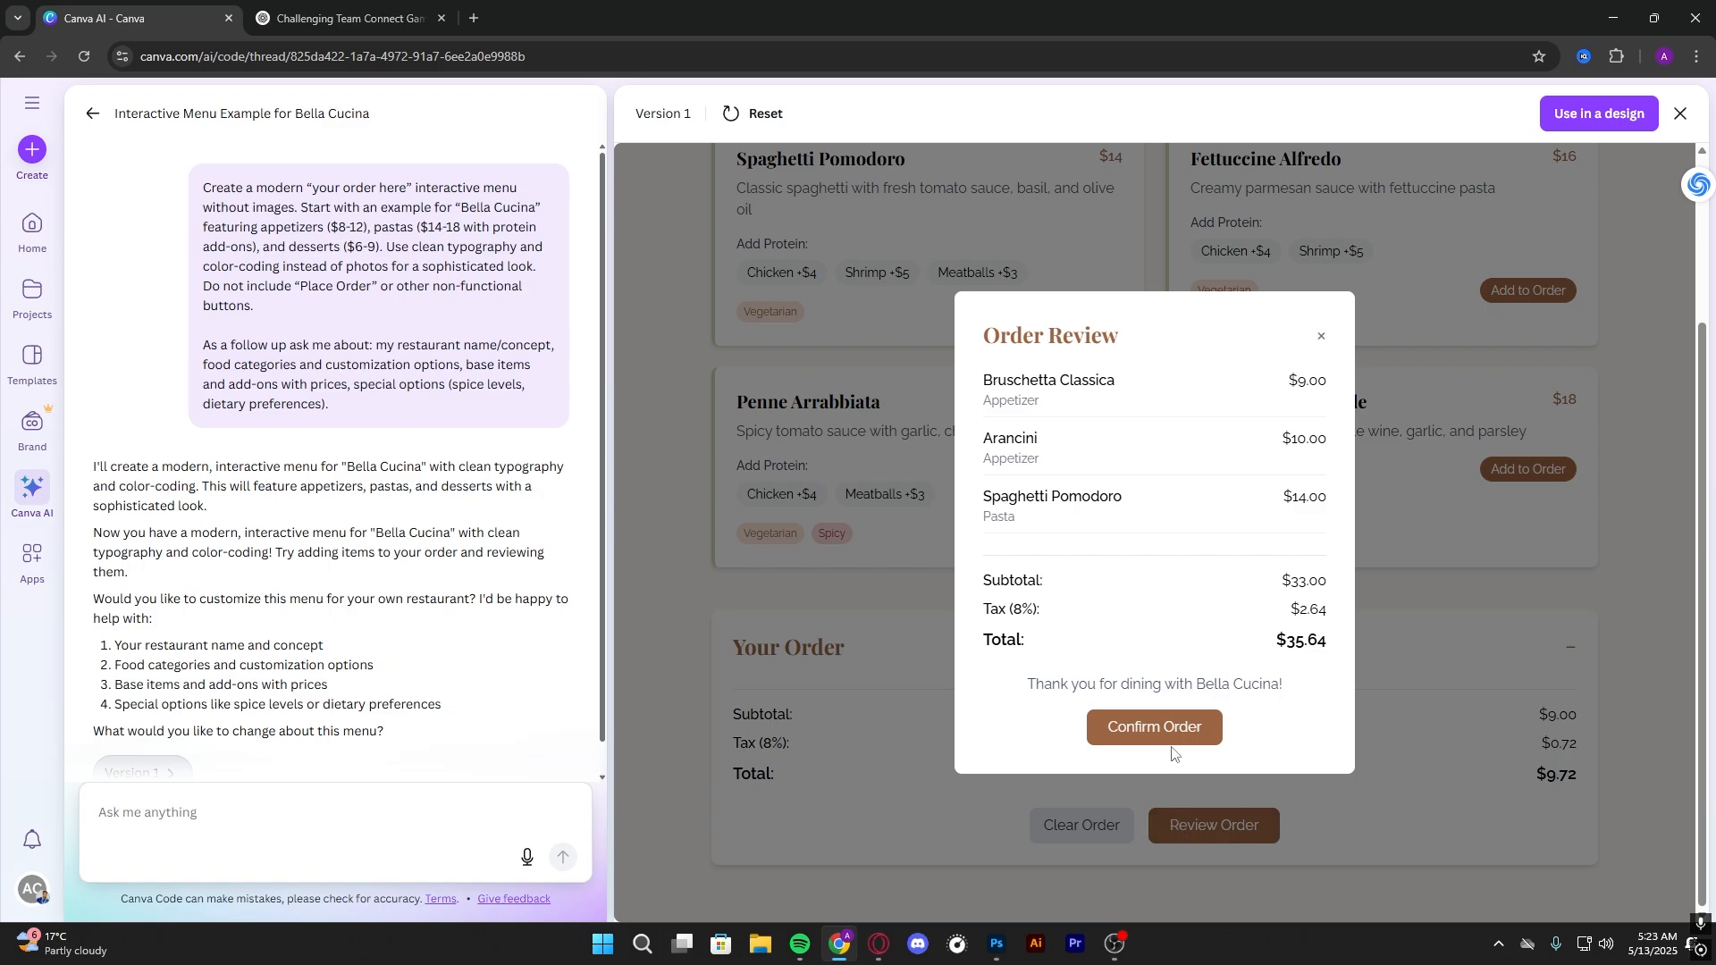
left_click(1153, 728)
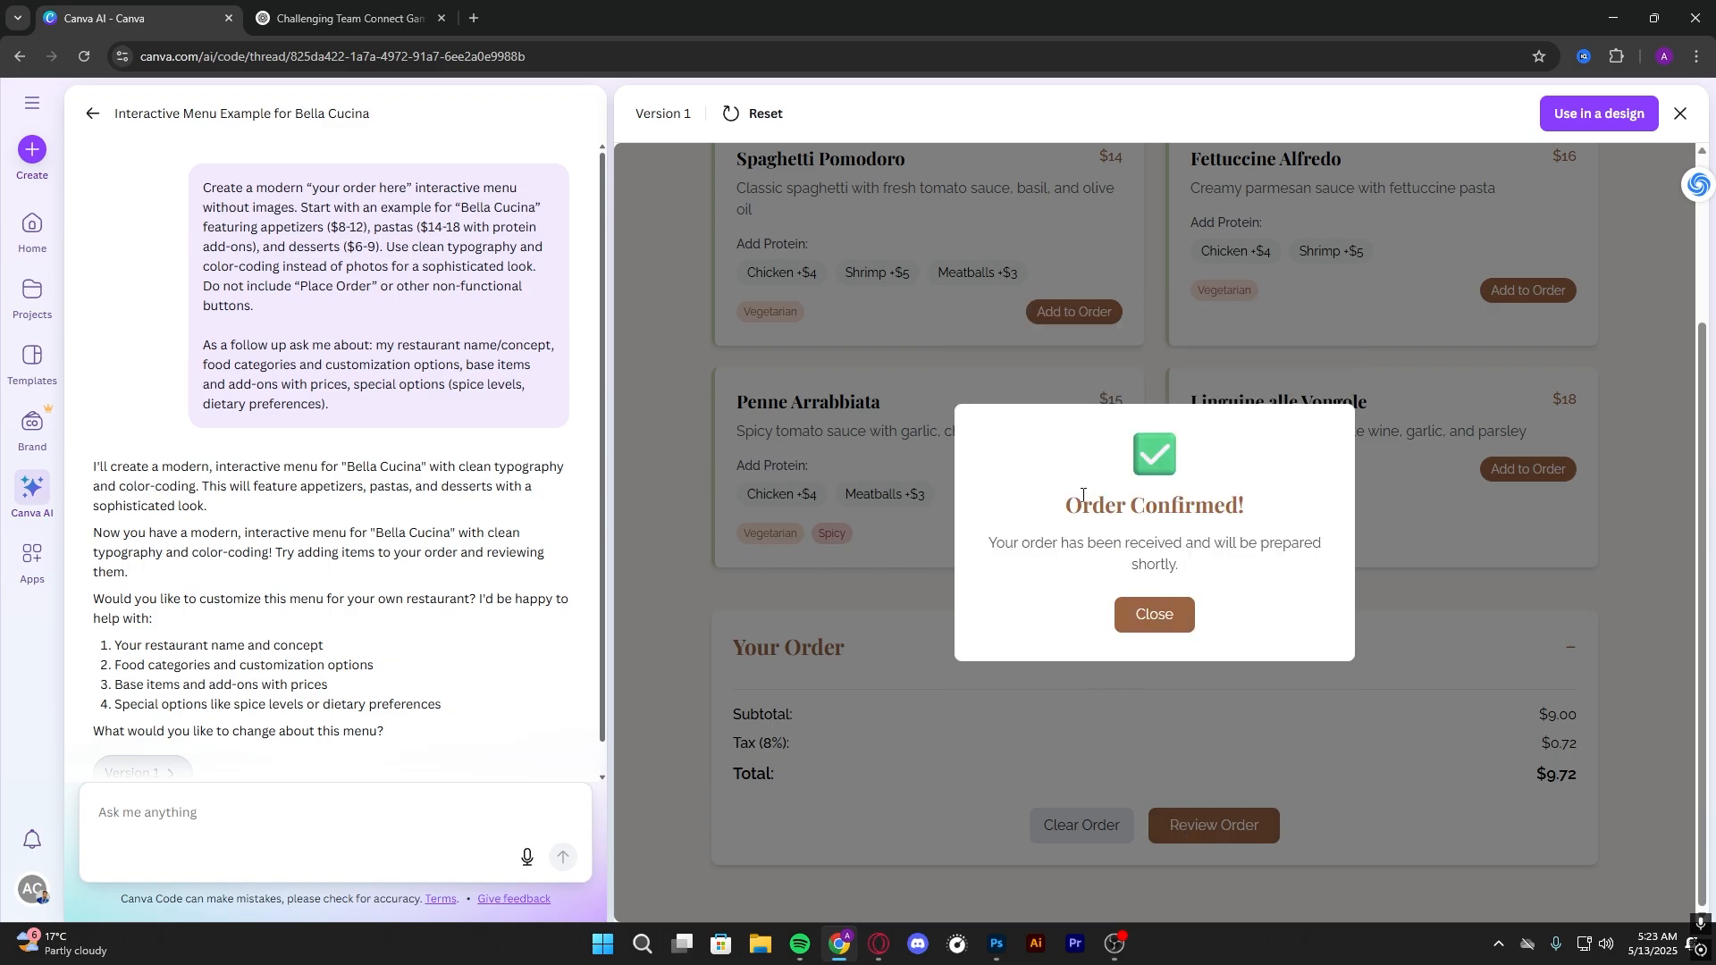
left_click(1153, 613)
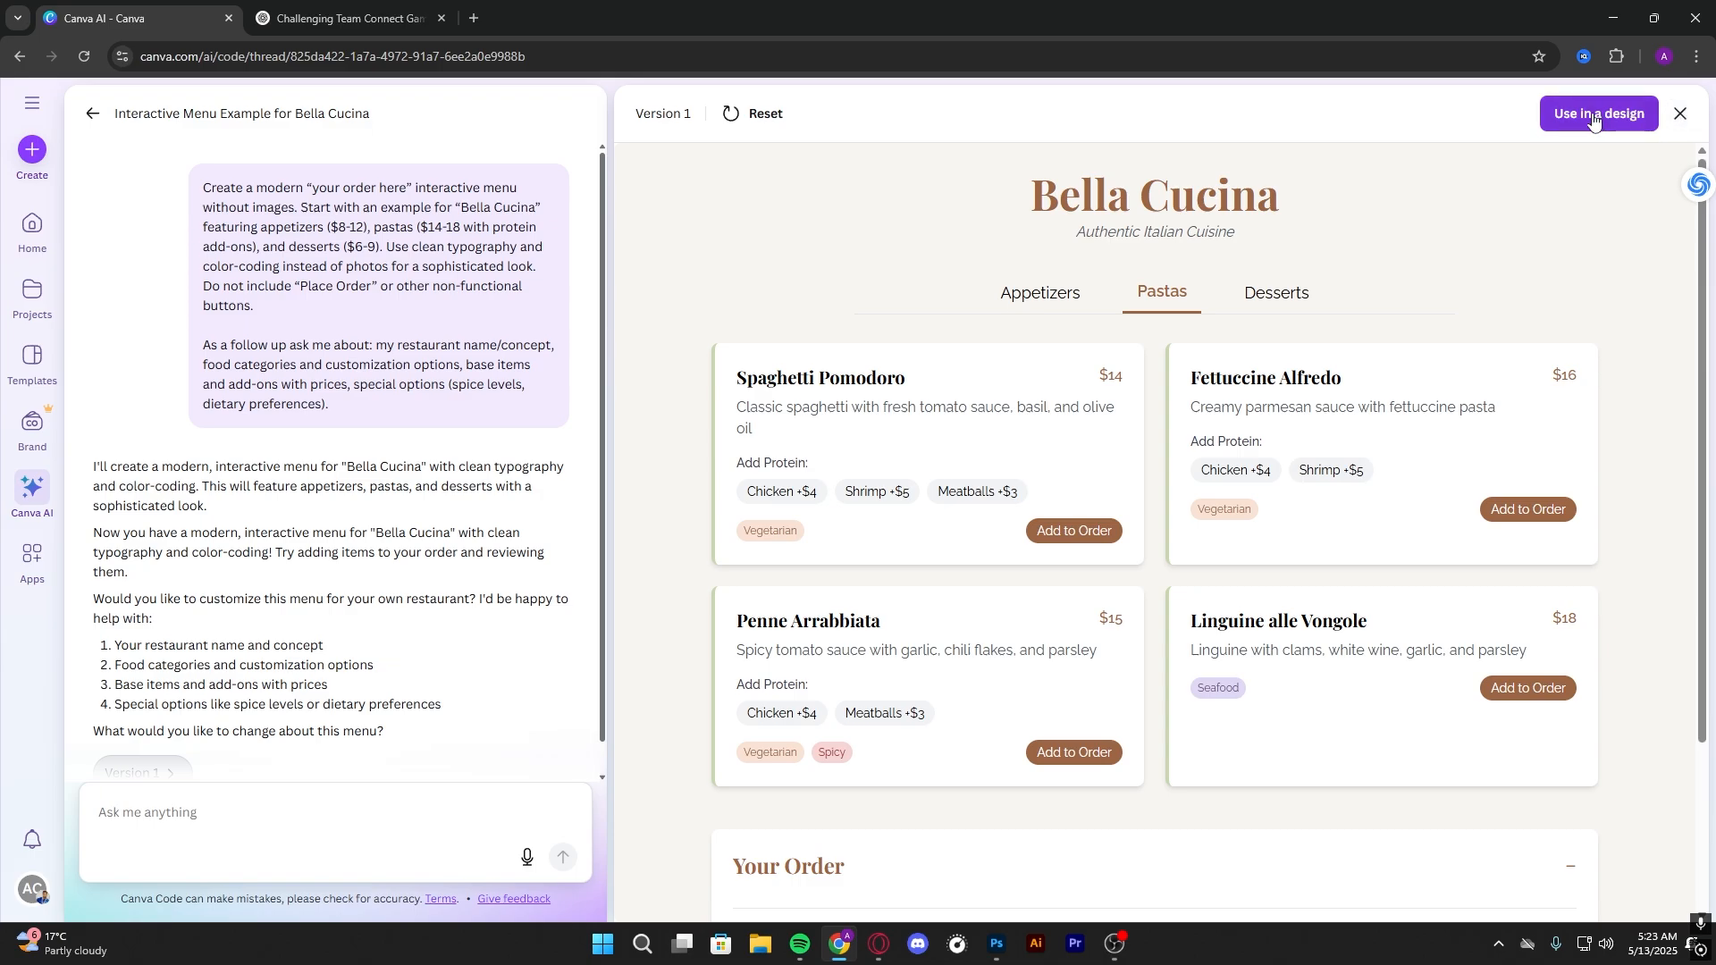
- Send the generated Bella Cucina menu into a new Canva design via 'Use in a design'
left_click(1596, 115)
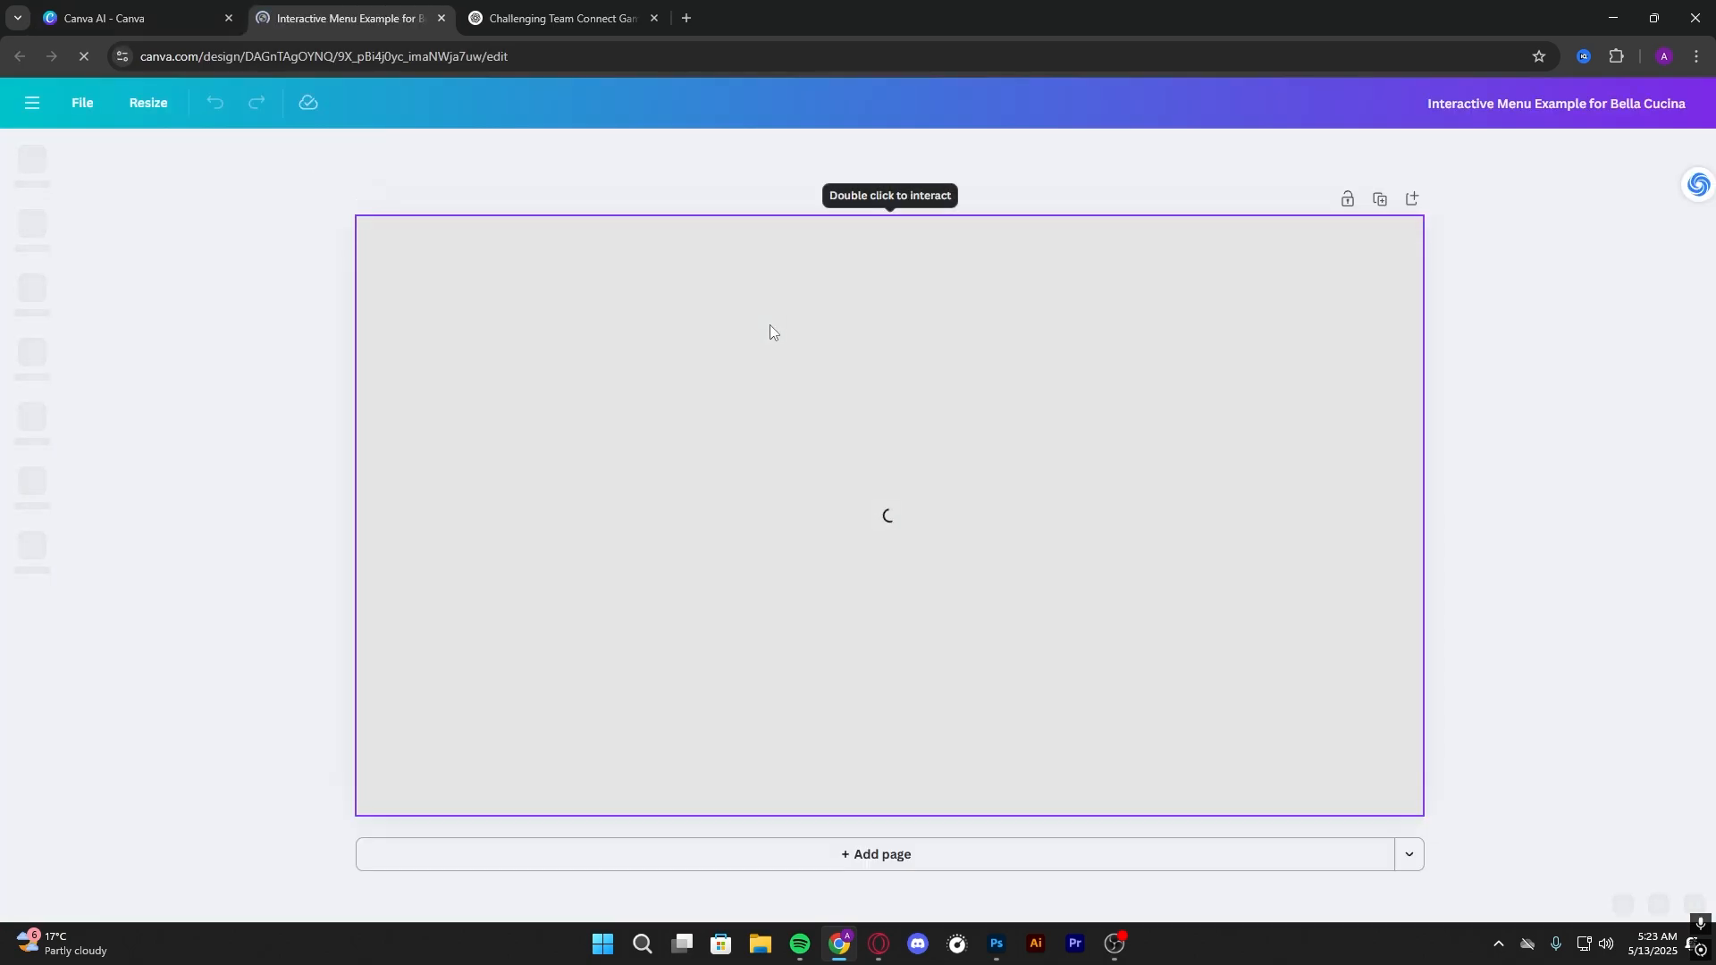